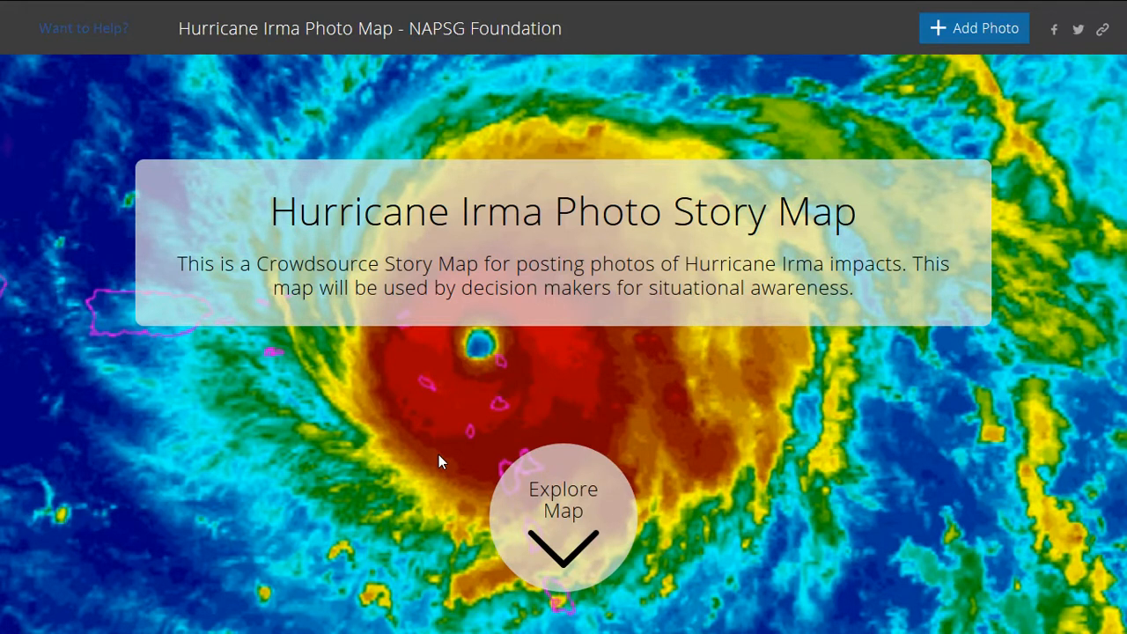
{"action": "mouse_move", "coordinate": [471, 429]}
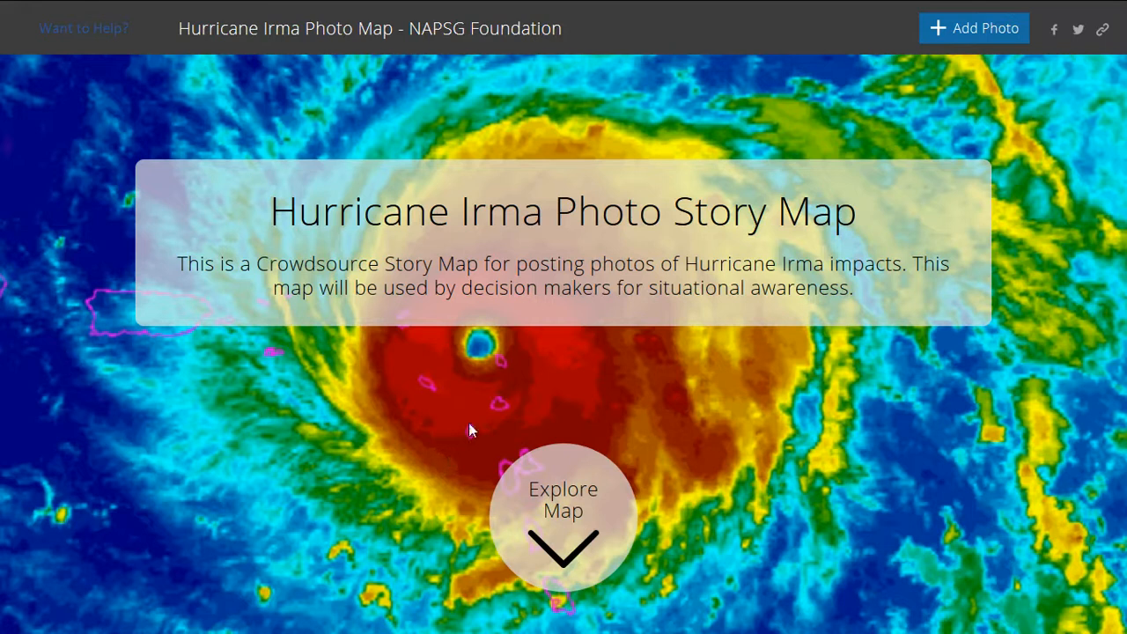
{"action": "mouse_move", "coordinate": [567, 534]}
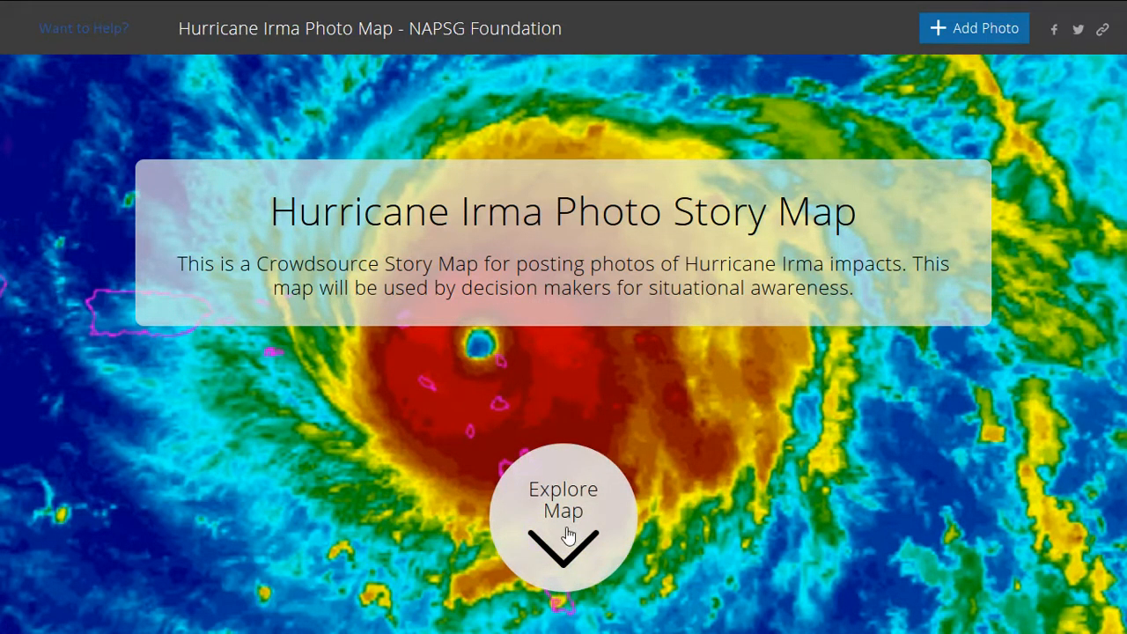
Open the Irma photo map and follow the track over Hispaniola and northward
{"action": "left_click", "coordinate": [563, 518]}
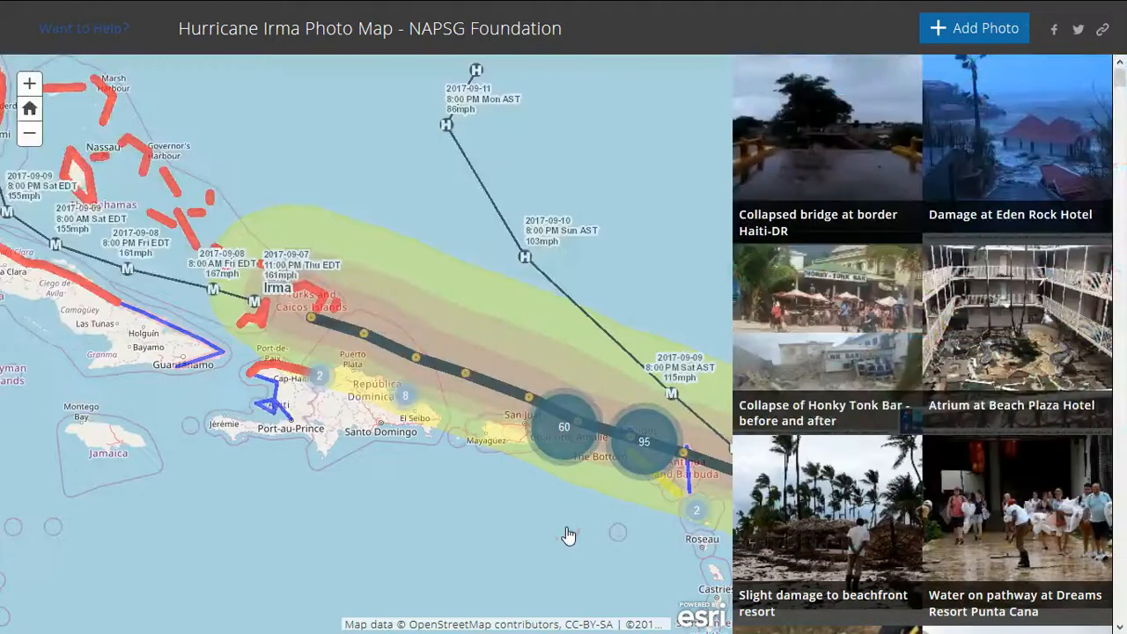
{"action": "mouse_move", "coordinate": [524, 363]}
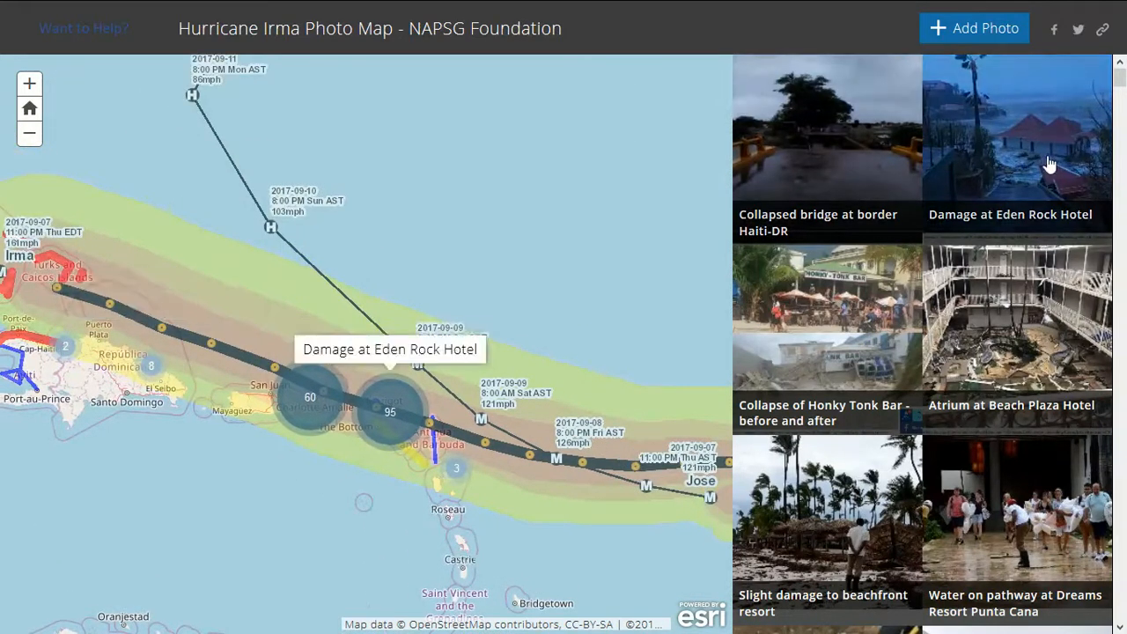
{"action": "mouse_move", "coordinate": [991, 536]}
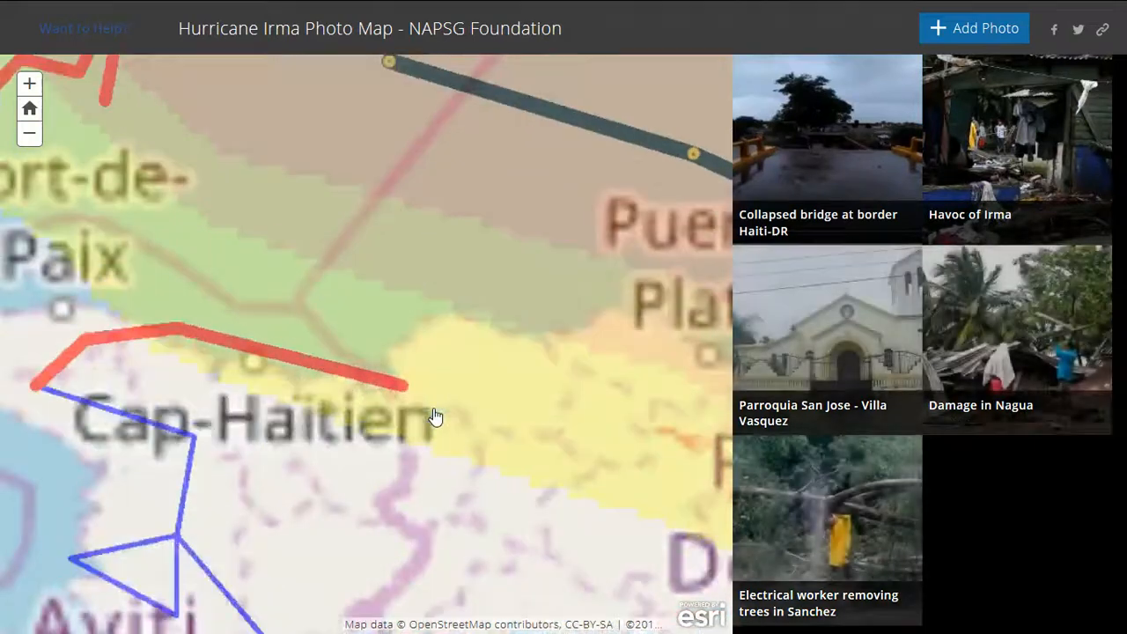
{"action": "left_click_drag", "start_coordinate": [436, 416], "coordinate": [491, 377]}
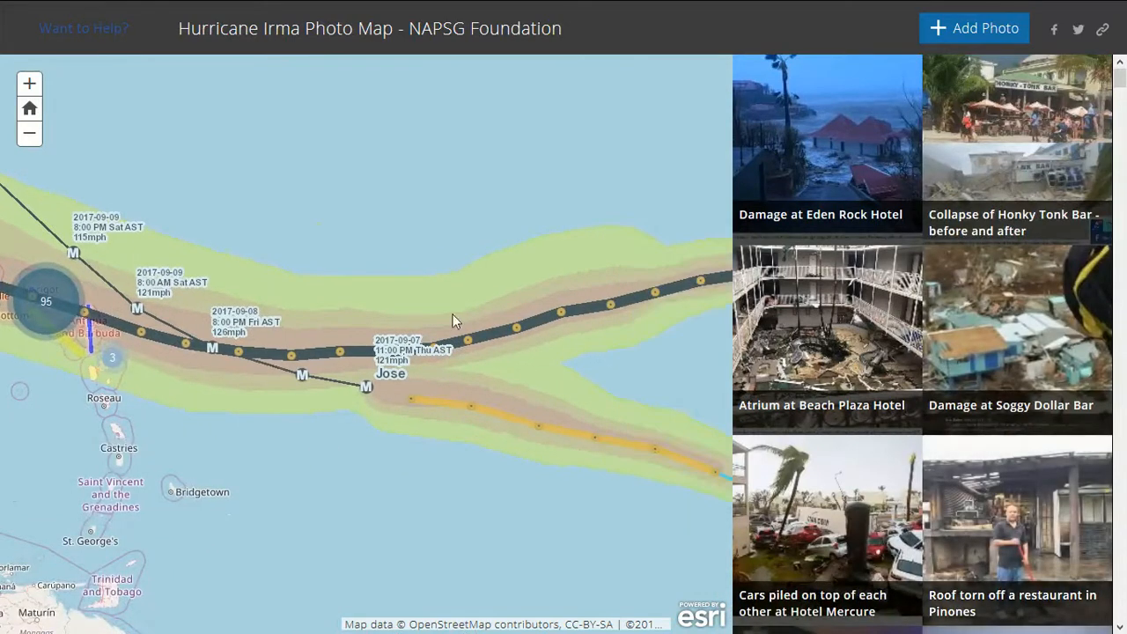
{"action": "scroll", "scroll_direction": "down", "scroll_amount": 3}
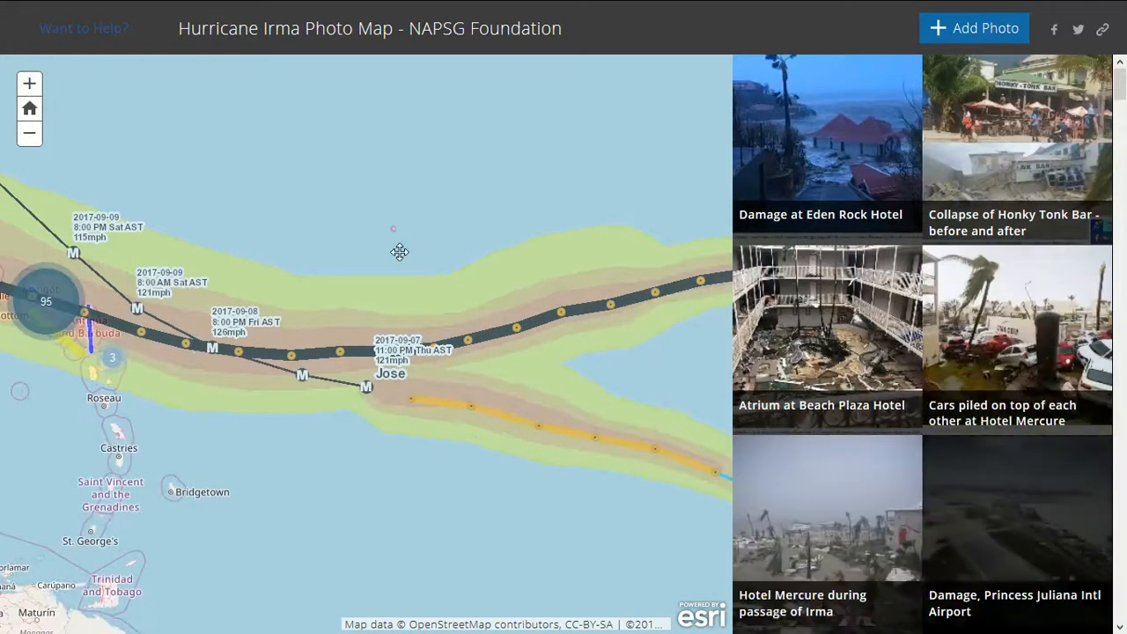
{"action": "left_click_drag", "start_coordinate": [400, 252], "coordinate": [438, 302]}
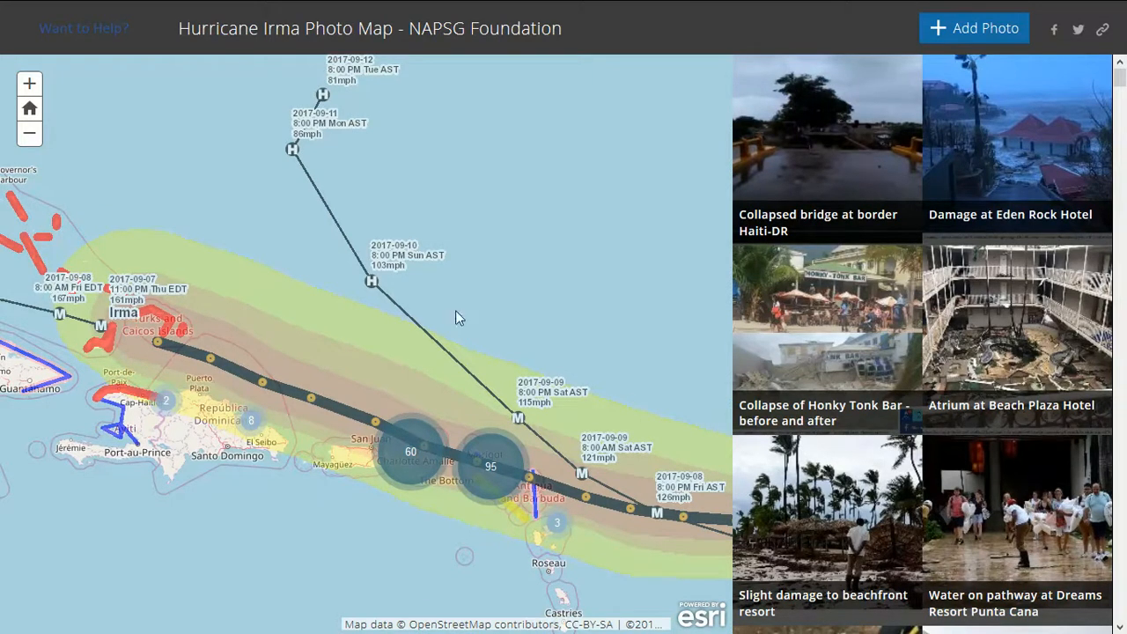
{"action": "left_click_drag", "start_coordinate": [458, 317], "coordinate": [401, 365]}
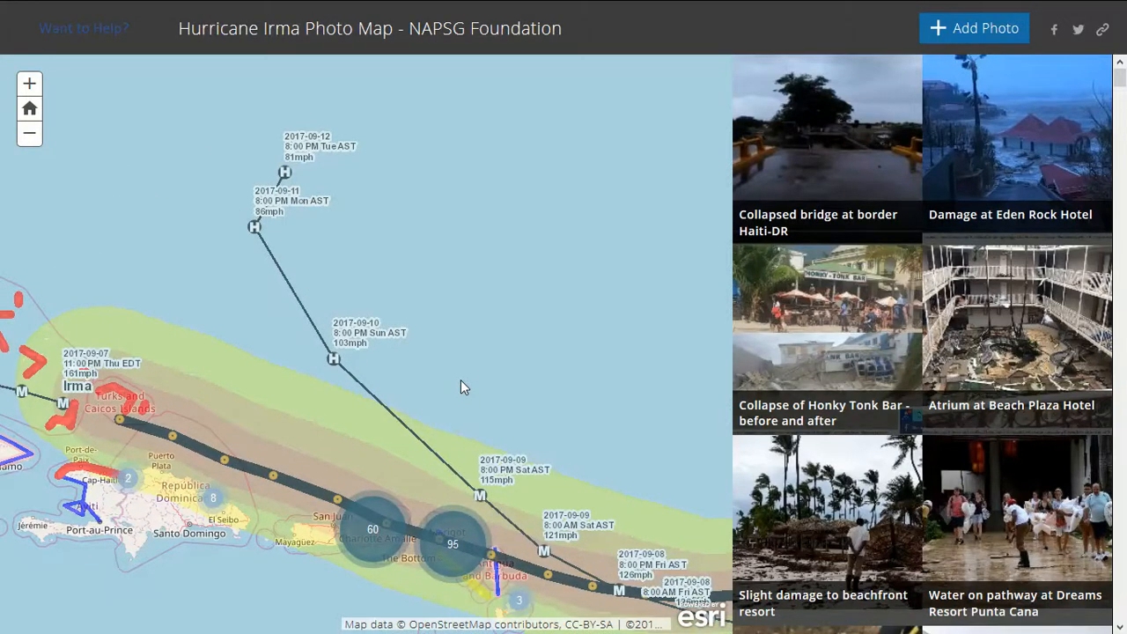
{"action": "mouse_move", "coordinate": [451, 399]}
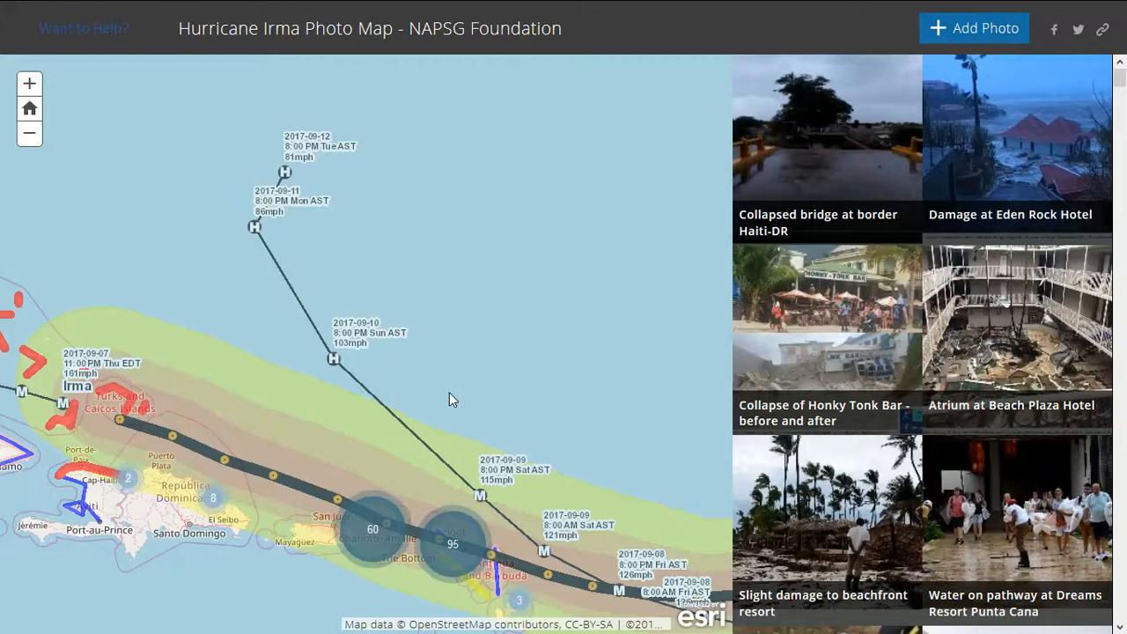
{"action": "mouse_move", "coordinate": [561, 450]}
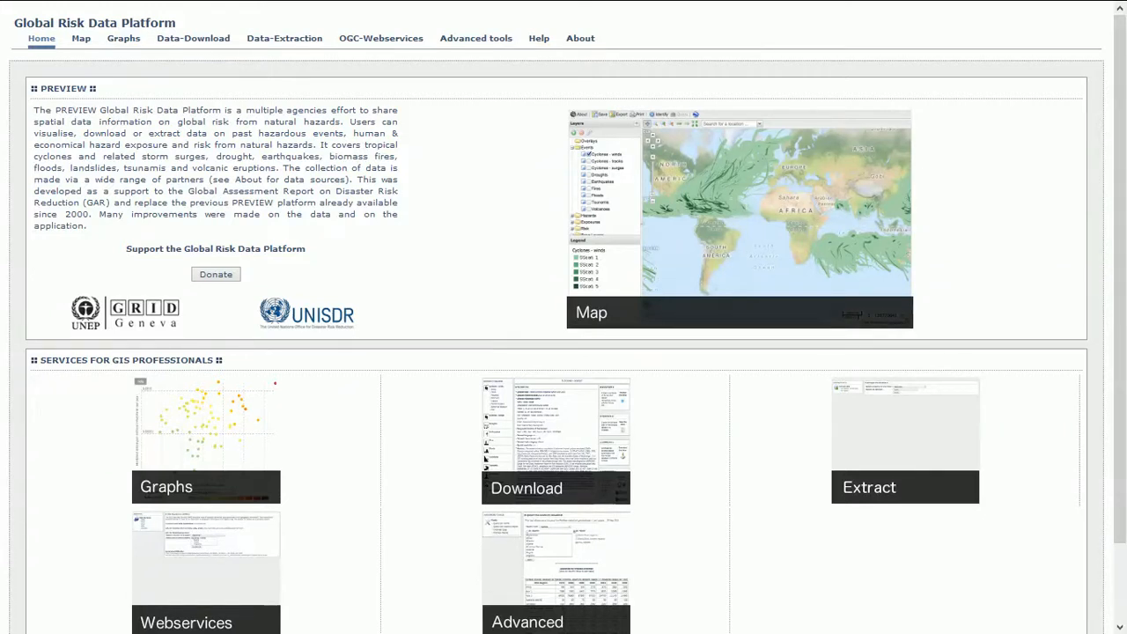
{"action": "mouse_move", "coordinate": [616, 504]}
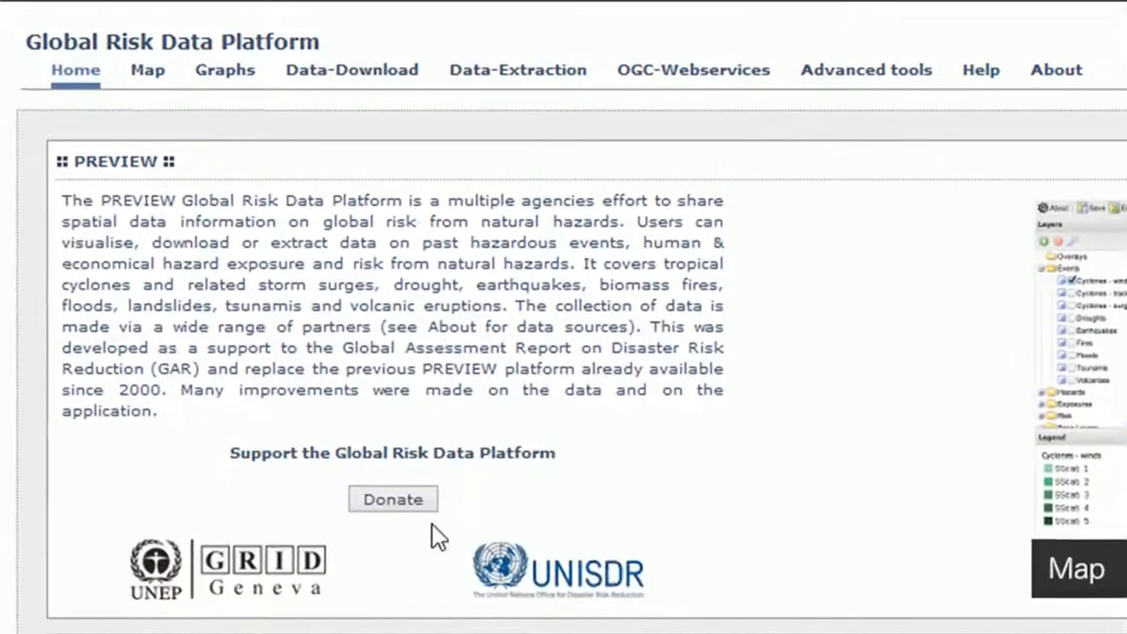
{"action": "mouse_move", "coordinate": [783, 521]}
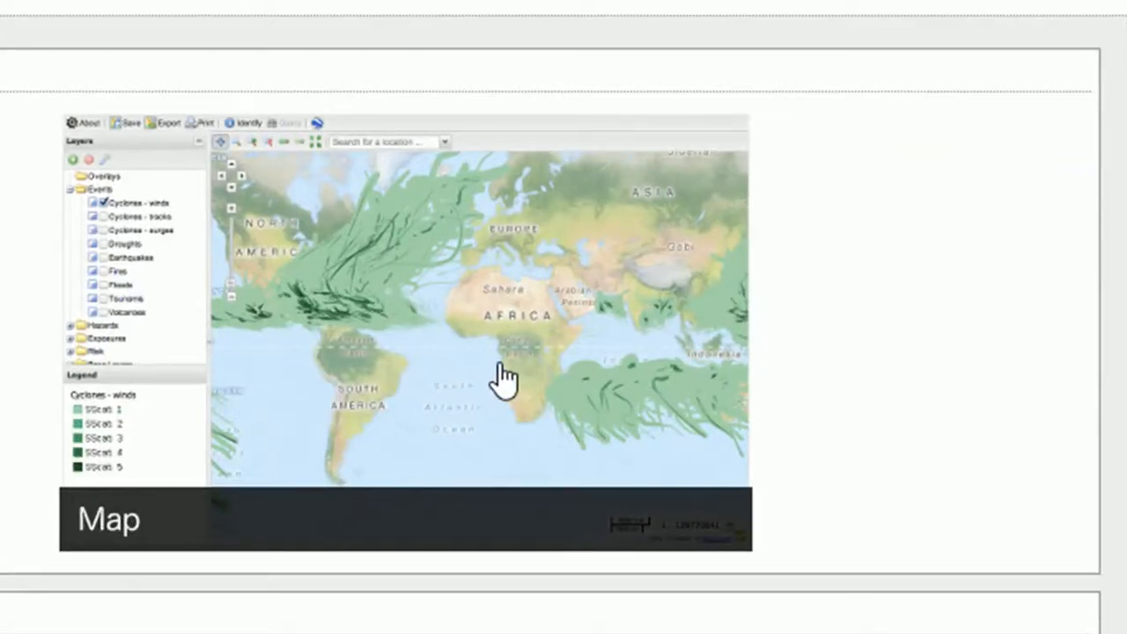
Scroll back up the Global Risk Data Platform home page
{"action": "scroll", "scroll_direction": "up", "scroll_amount": 3}
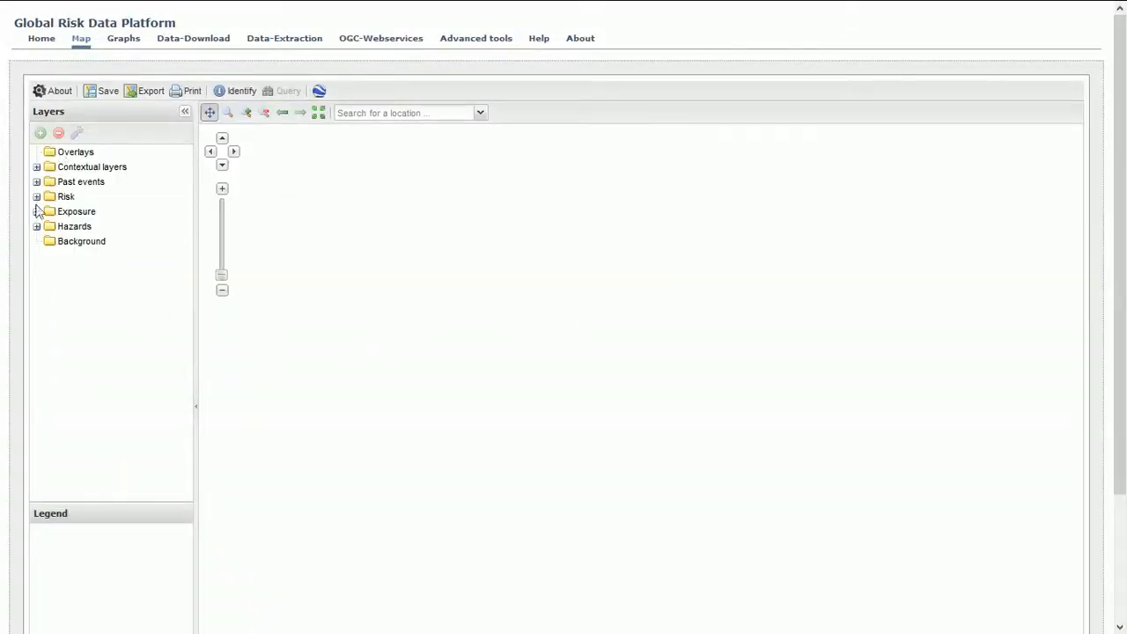
Load a base map, centre on North America, and toggle Multi Hazards mortality risk
{"action": "left_click", "coordinate": [37, 240]}
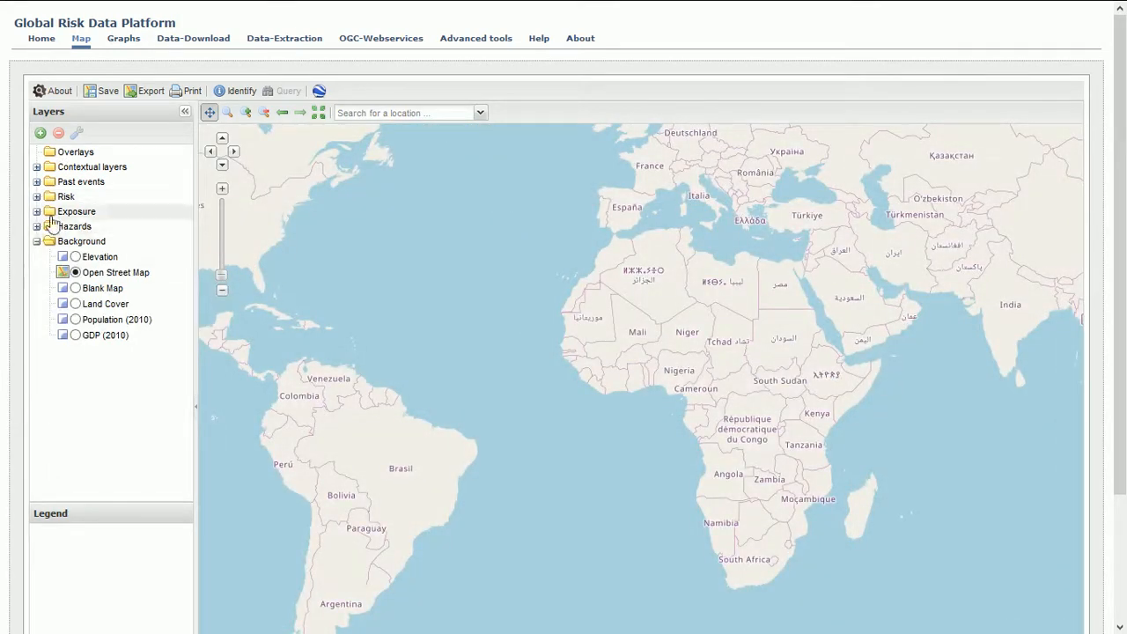
{"action": "left_click", "coordinate": [37, 196]}
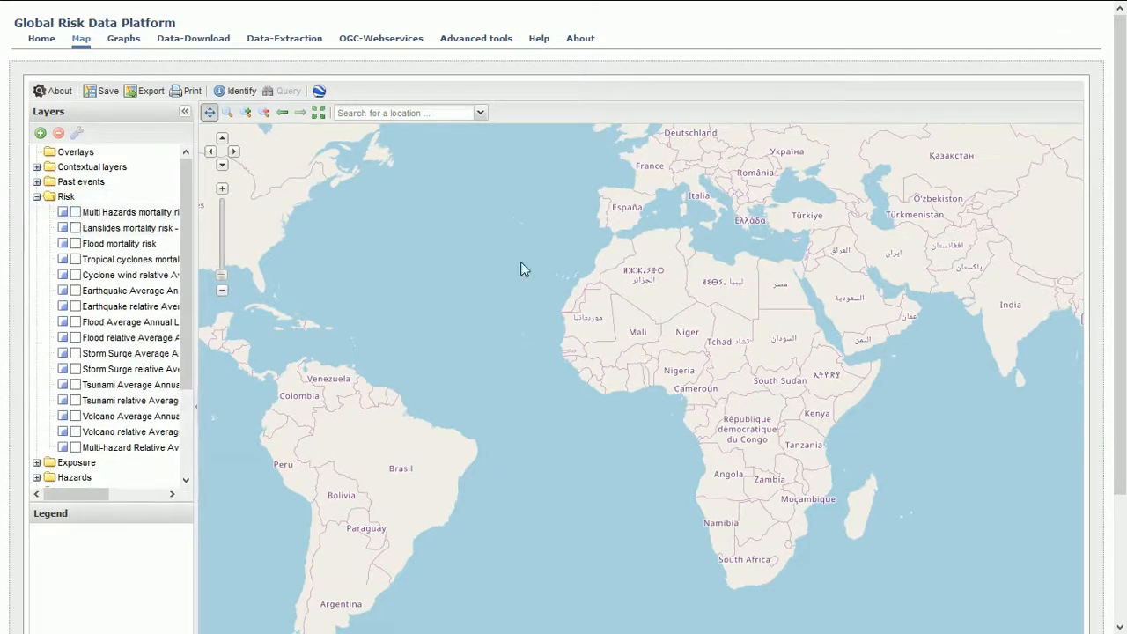
{"action": "left_click", "coordinate": [211, 151]}
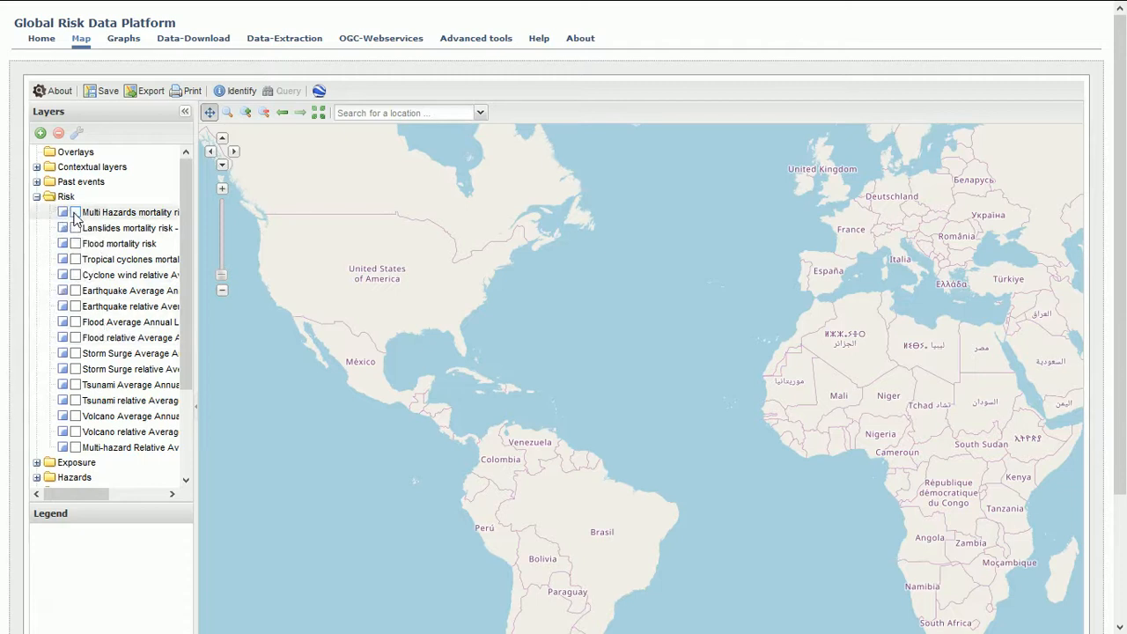
{"action": "left_click", "coordinate": [76, 211]}
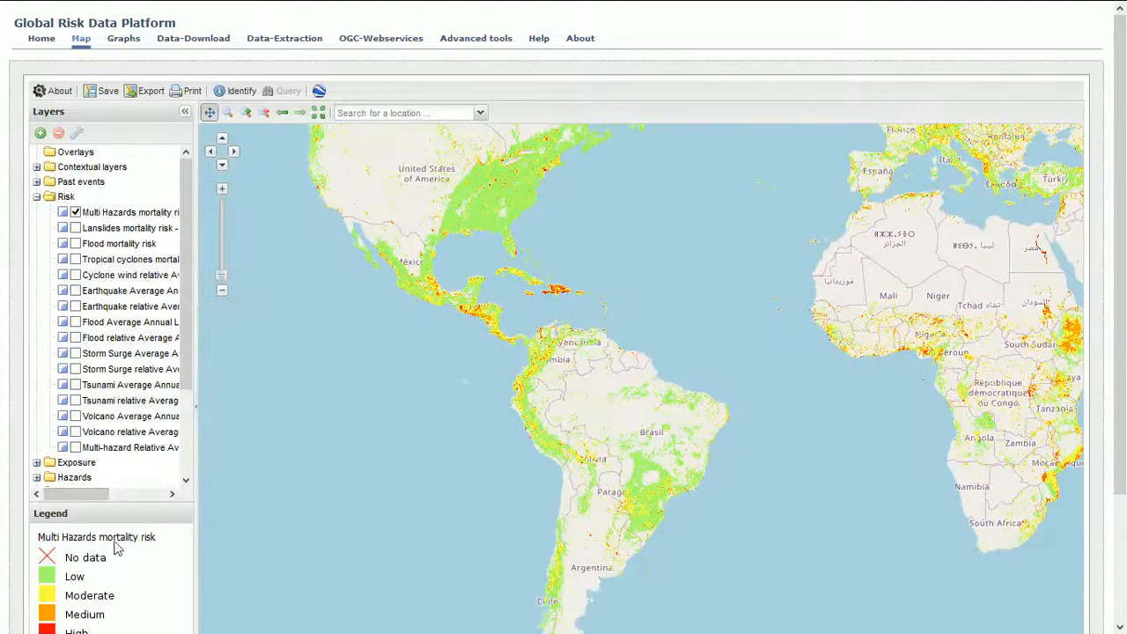
{"action": "scroll", "scroll_direction": "down", "scroll_amount": 3}
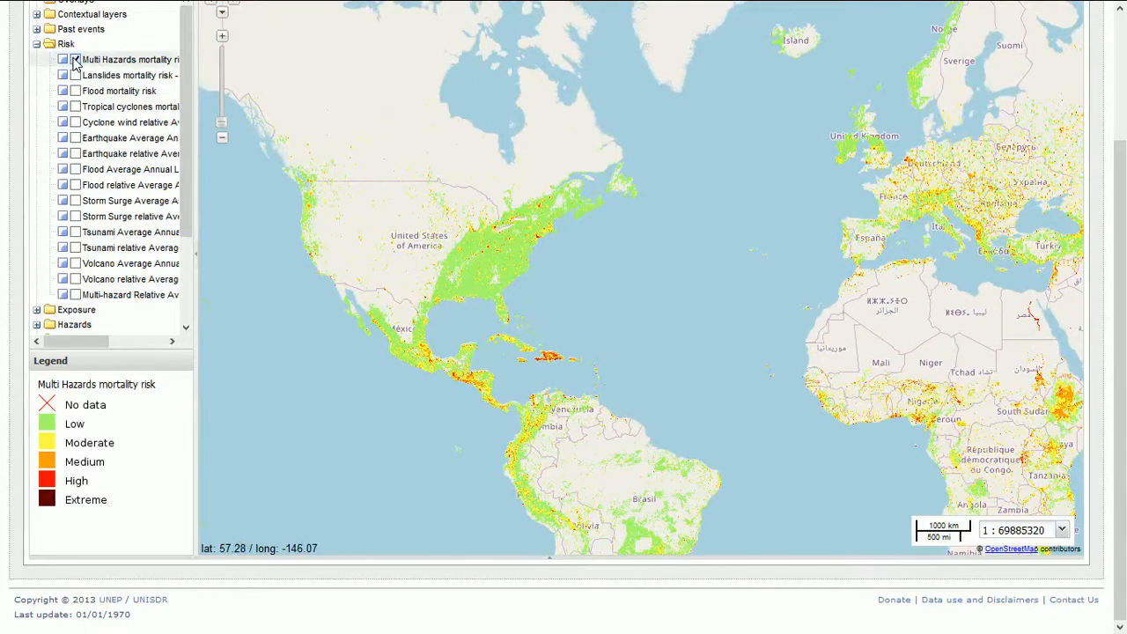
{"action": "left_click", "coordinate": [75, 59]}
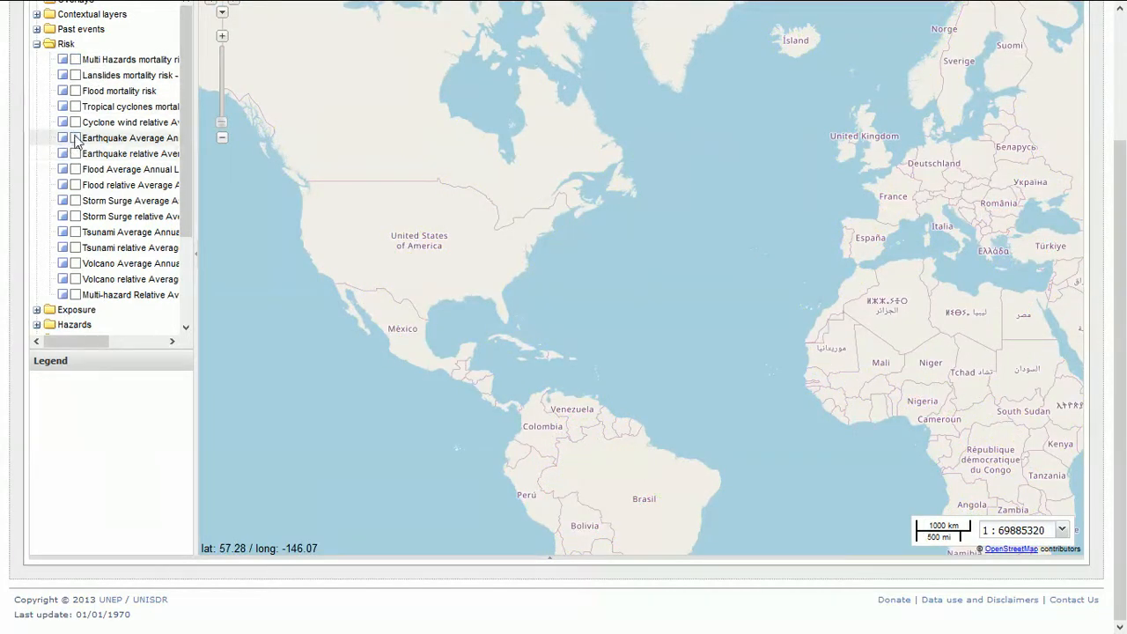
{"action": "left_click", "coordinate": [74, 138]}
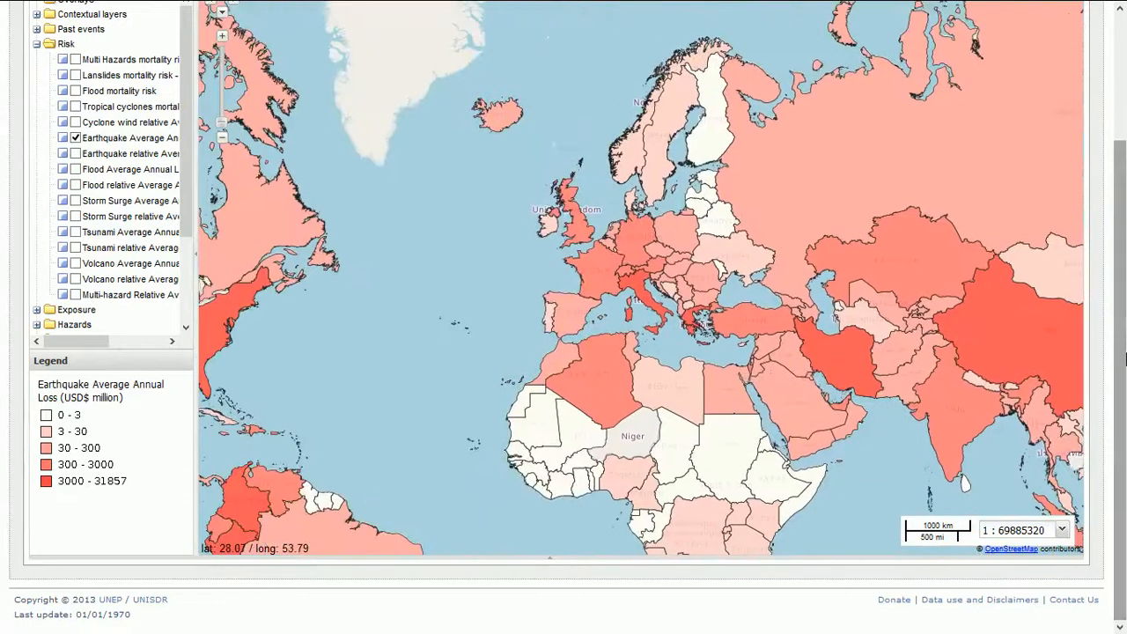
{"action": "scroll", "scroll_direction": "up", "scroll_amount": 3}
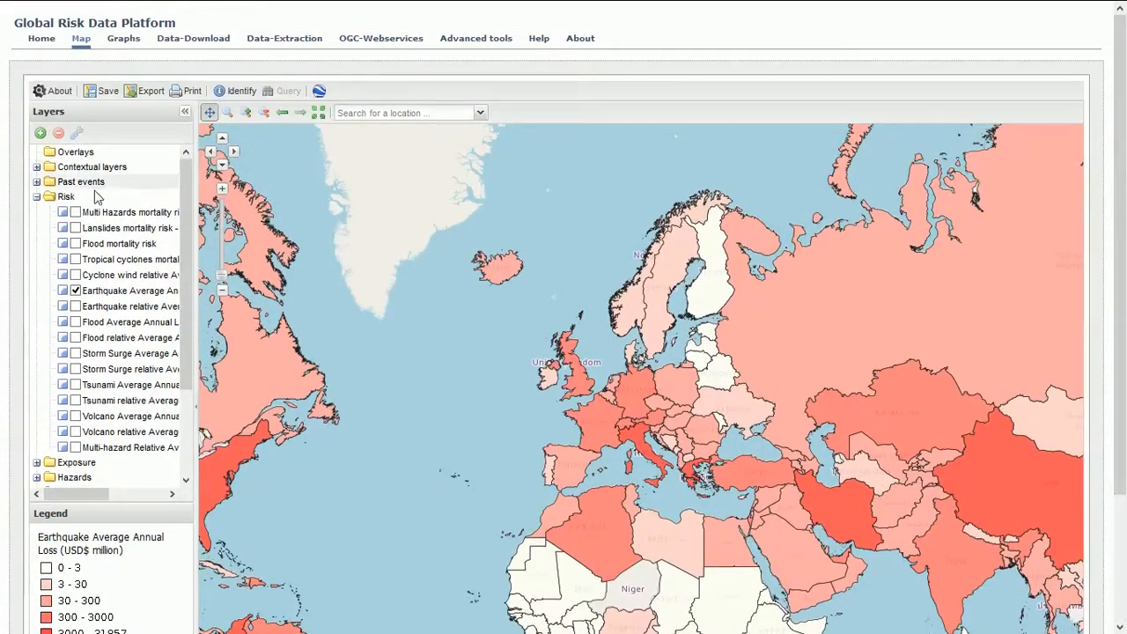
{"action": "left_click", "coordinate": [75, 291]}
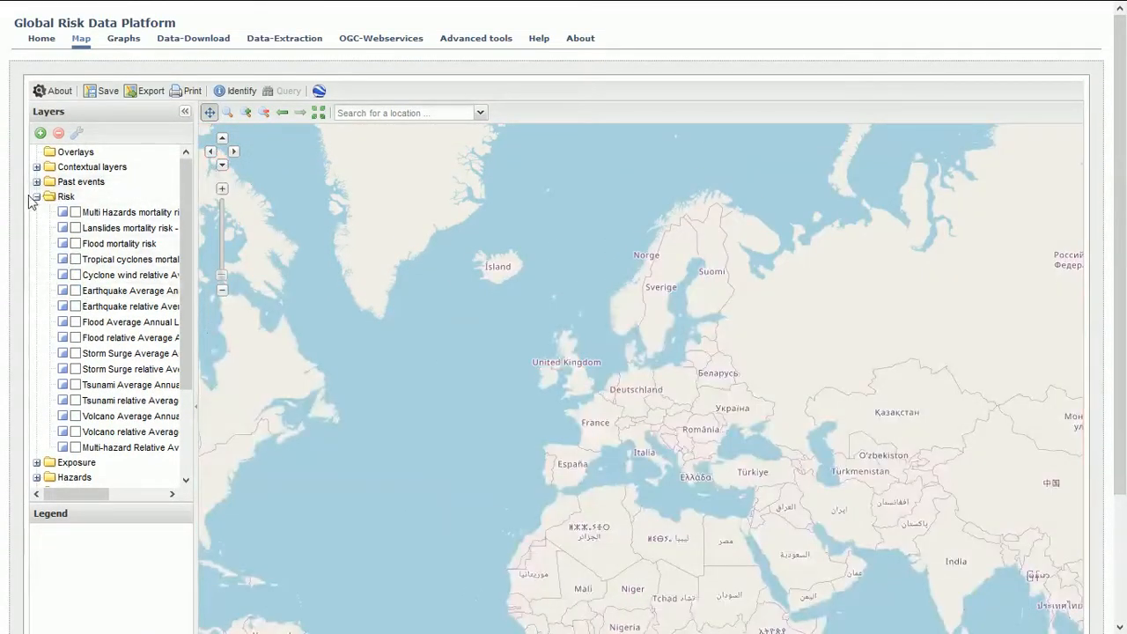
{"action": "left_click", "coordinate": [37, 197]}
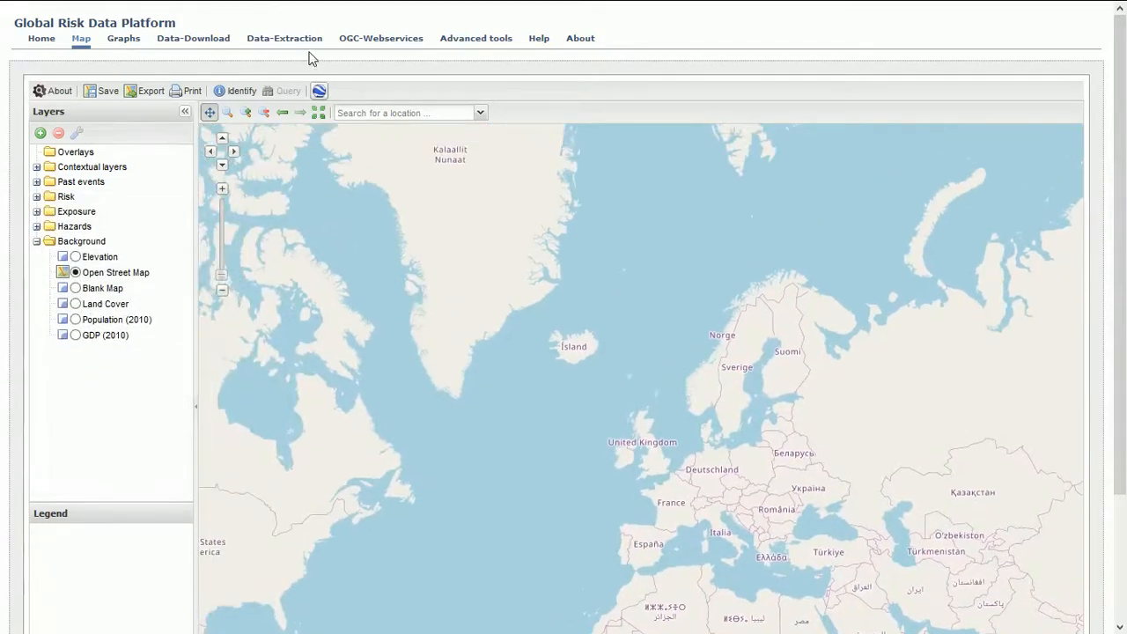
{"action": "mouse_move", "coordinate": [123, 38]}
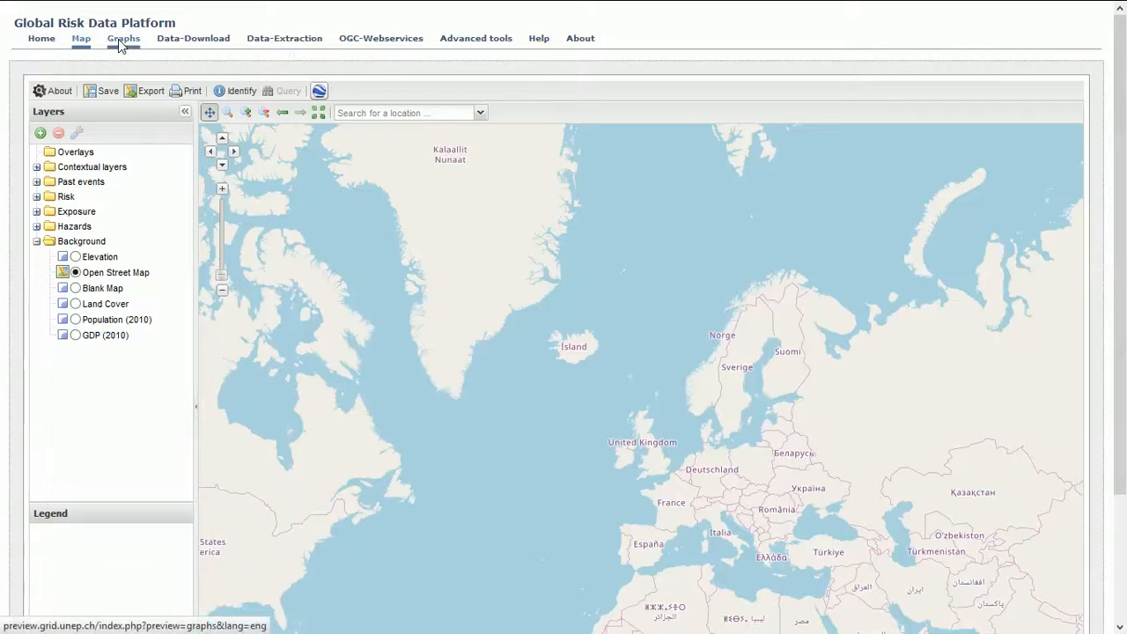
{"action": "mouse_move", "coordinate": [280, 50]}
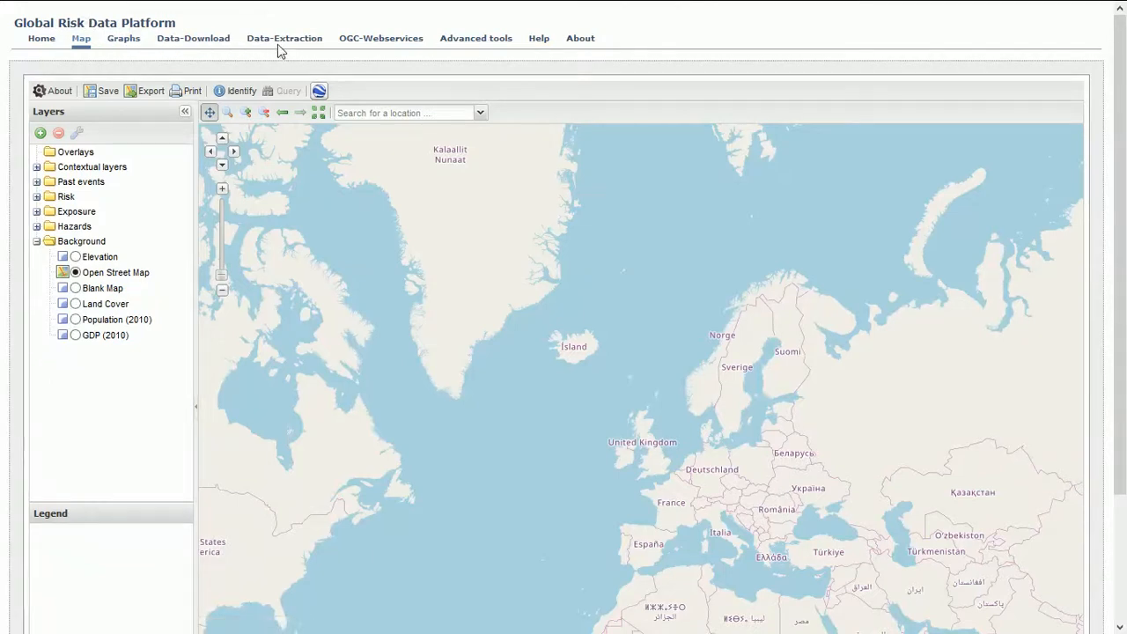
{"action": "mouse_move", "coordinate": [381, 38]}
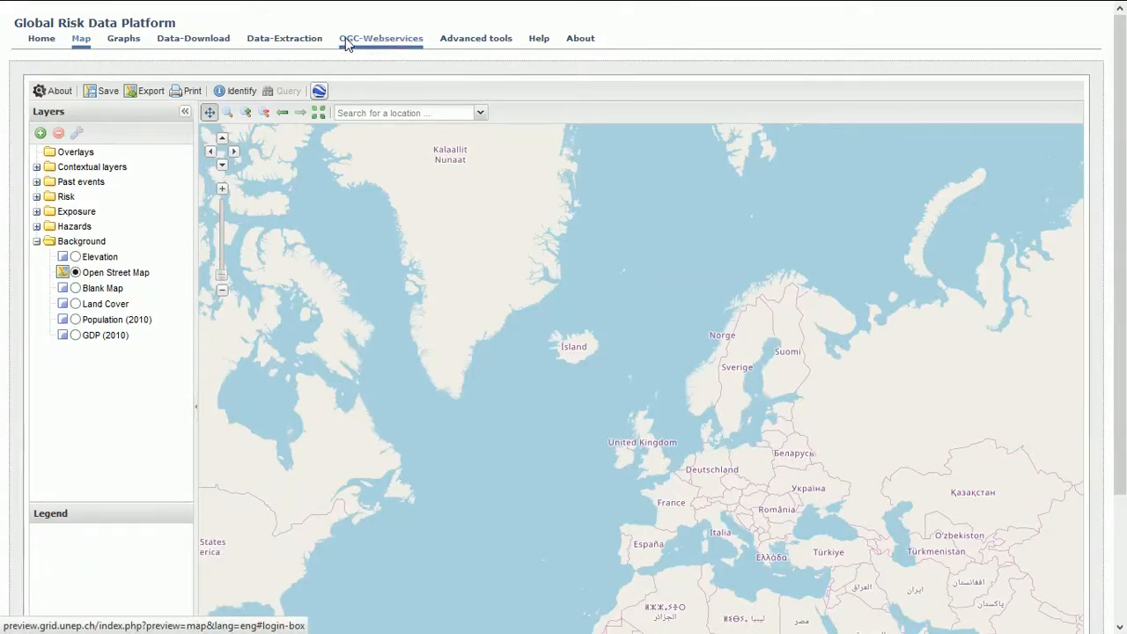
{"action": "mouse_move", "coordinate": [285, 38]}
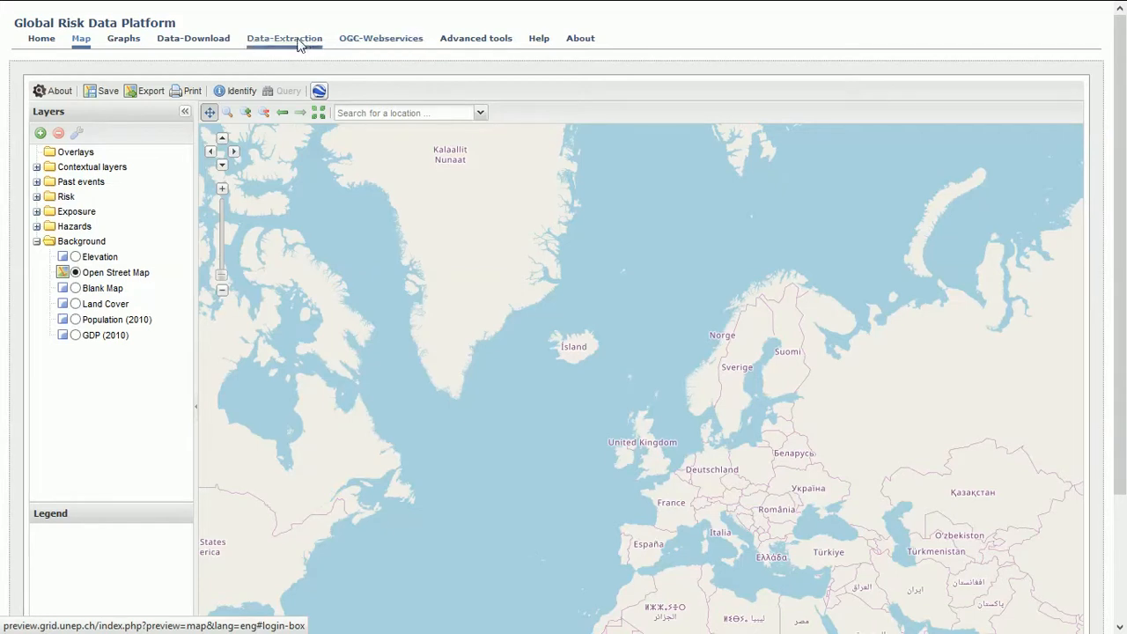
{"action": "mouse_move", "coordinate": [191, 38]}
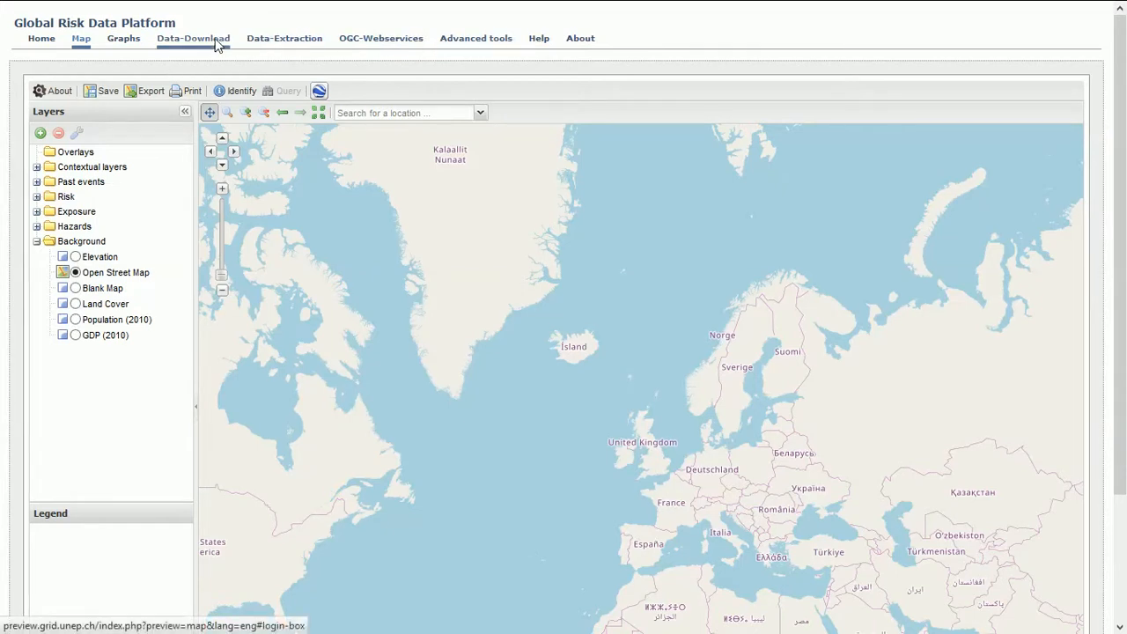
{"action": "left_click", "coordinate": [193, 37]}
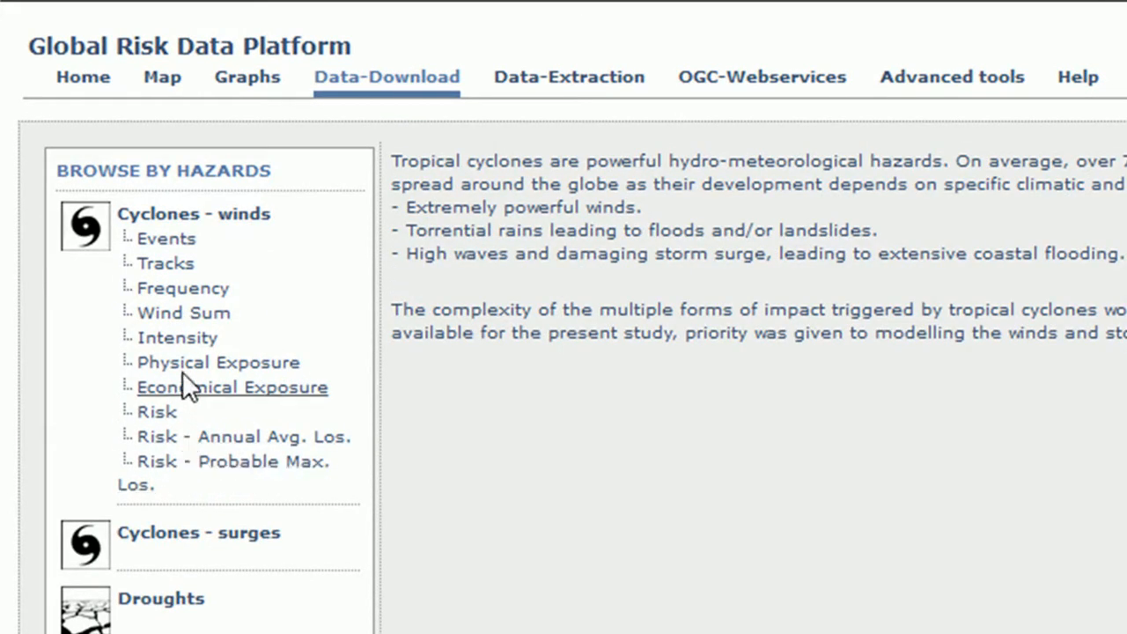
{"action": "mouse_move", "coordinate": [183, 313]}
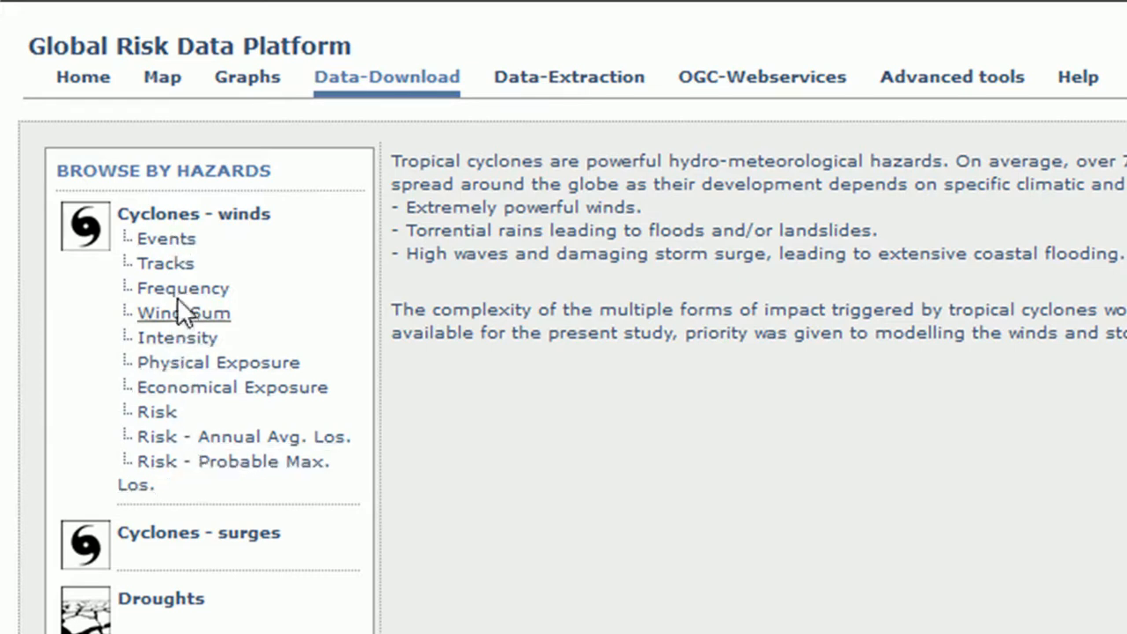
{"action": "mouse_move", "coordinate": [165, 263]}
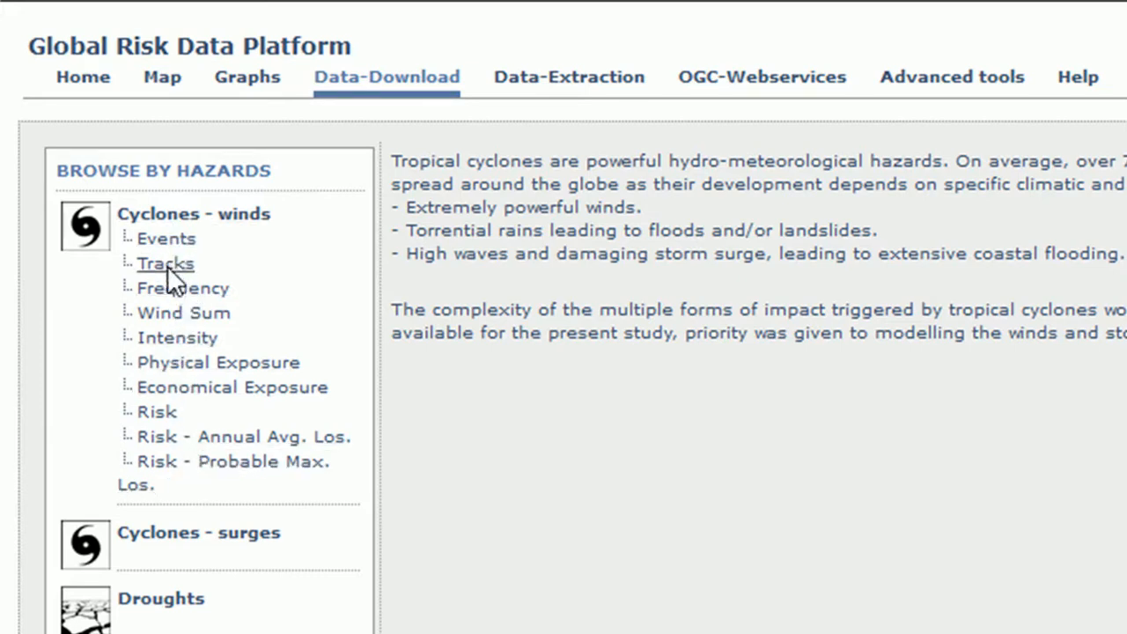
Open the Tracks dataset under Cyclones - winds
{"action": "left_click", "coordinate": [166, 263]}
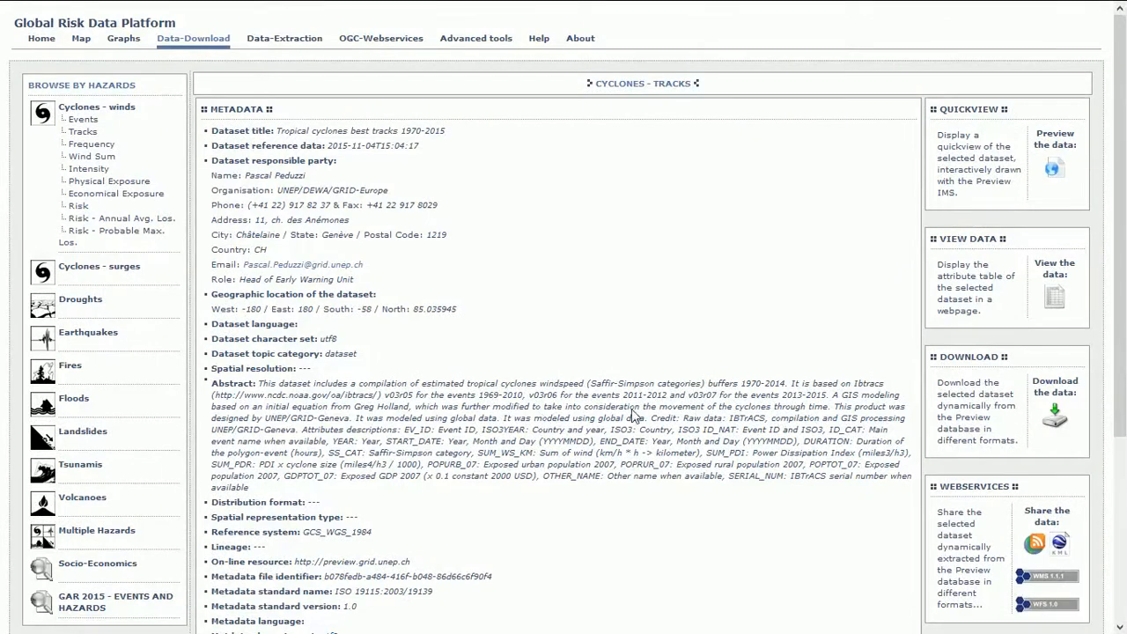
{"action": "scroll", "scroll_direction": "down", "scroll_amount": 3}
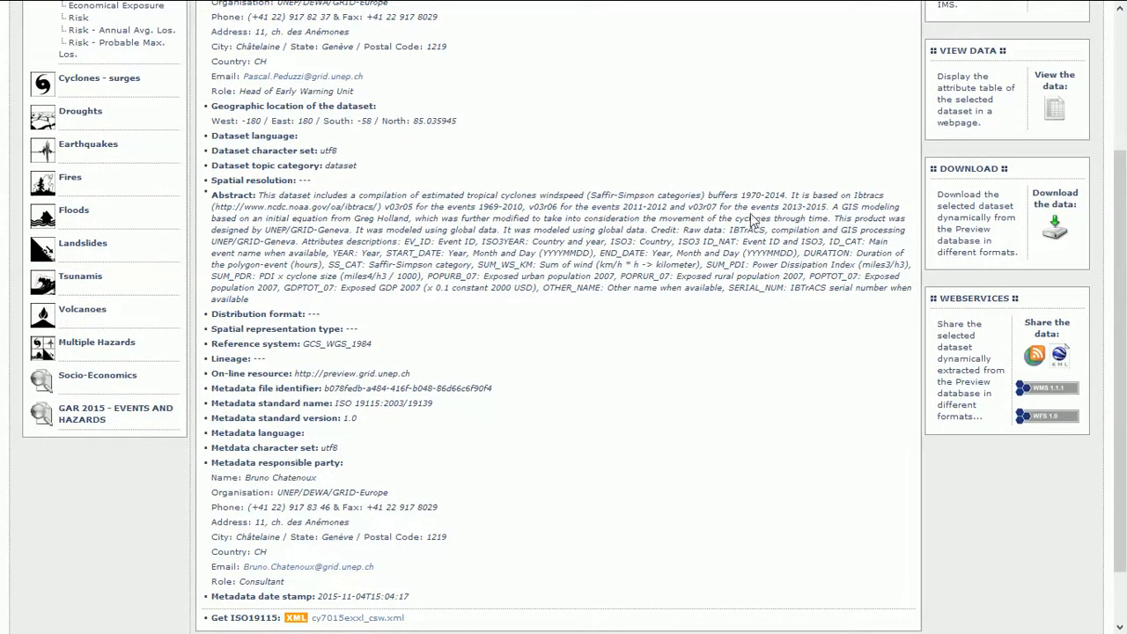
{"action": "scroll", "scroll_direction": "up", "scroll_amount": 3}
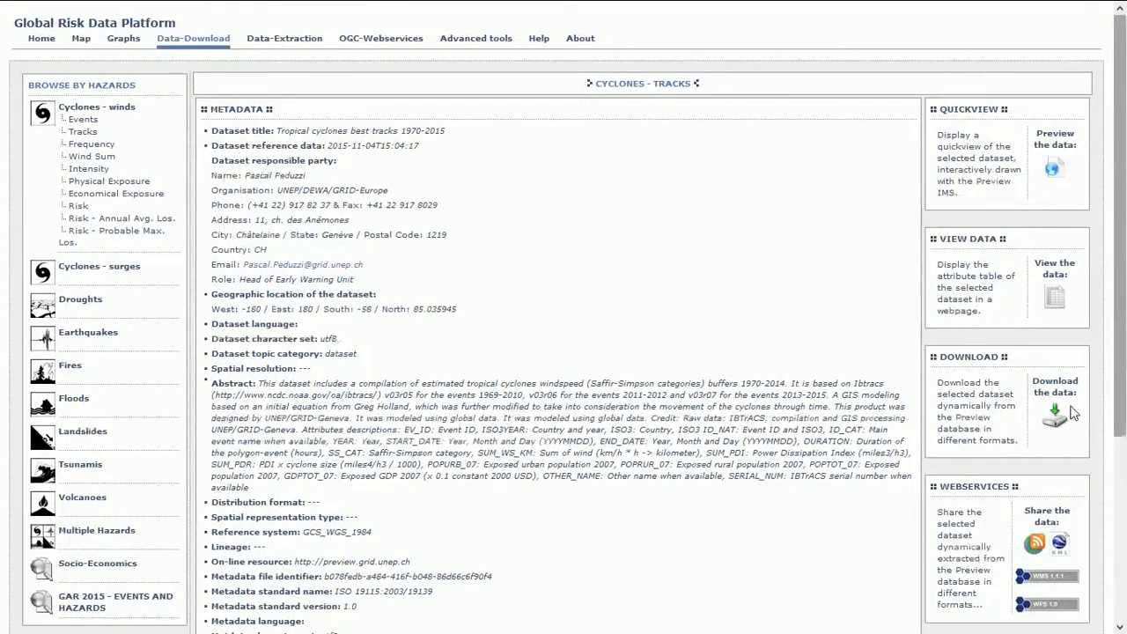
{"action": "left_click", "coordinate": [1054, 414]}
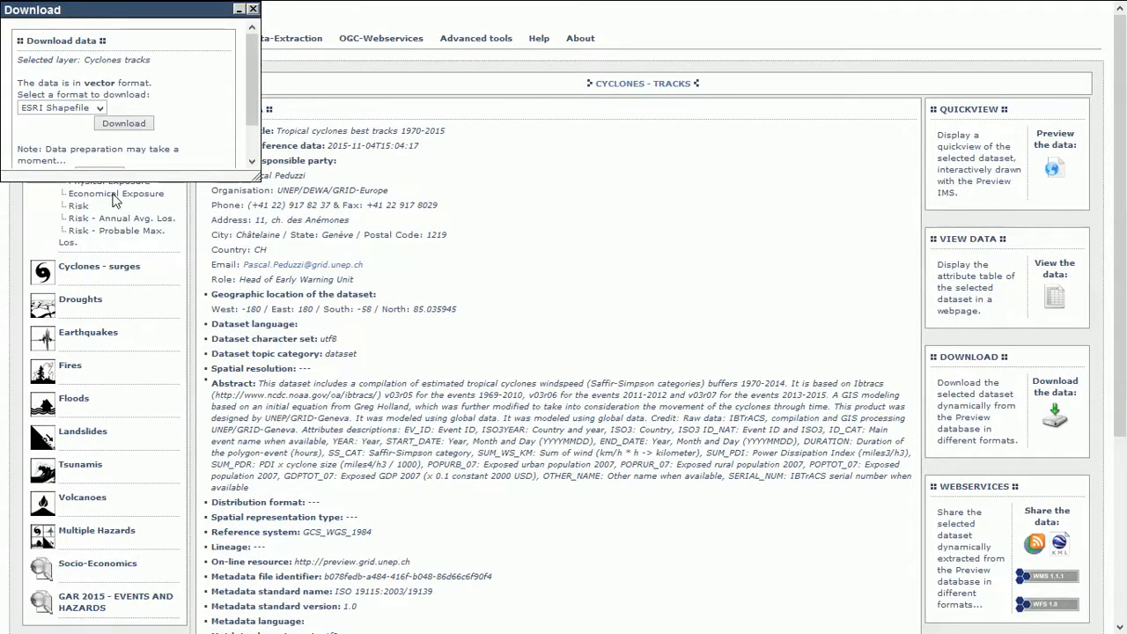
{"action": "mouse_move", "coordinate": [99, 147]}
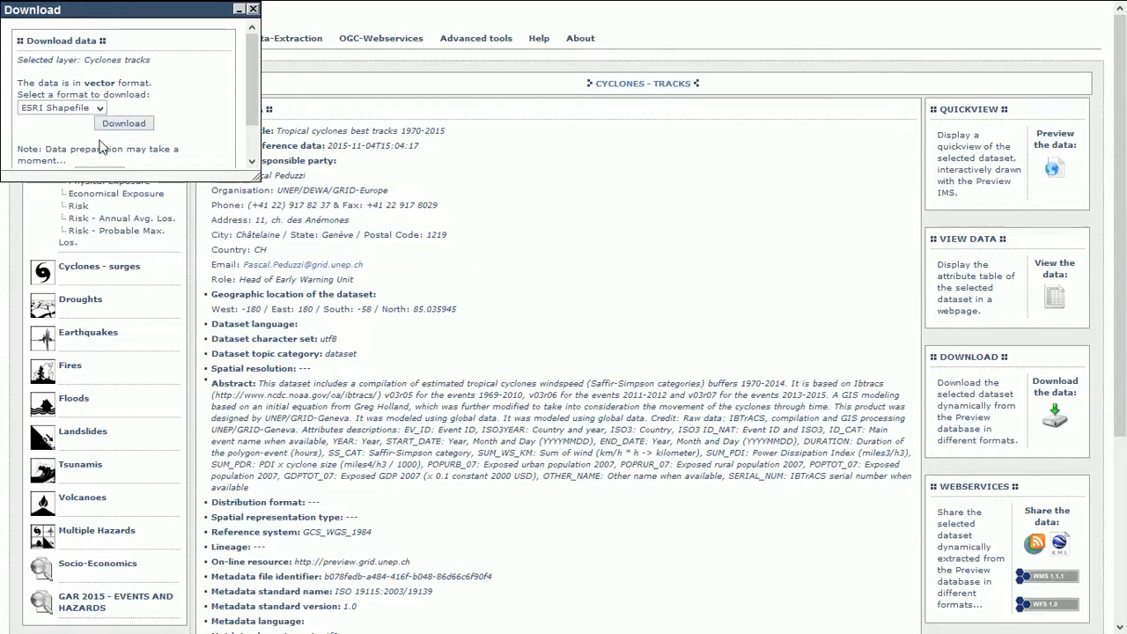
{"action": "left_click", "coordinate": [252, 8]}
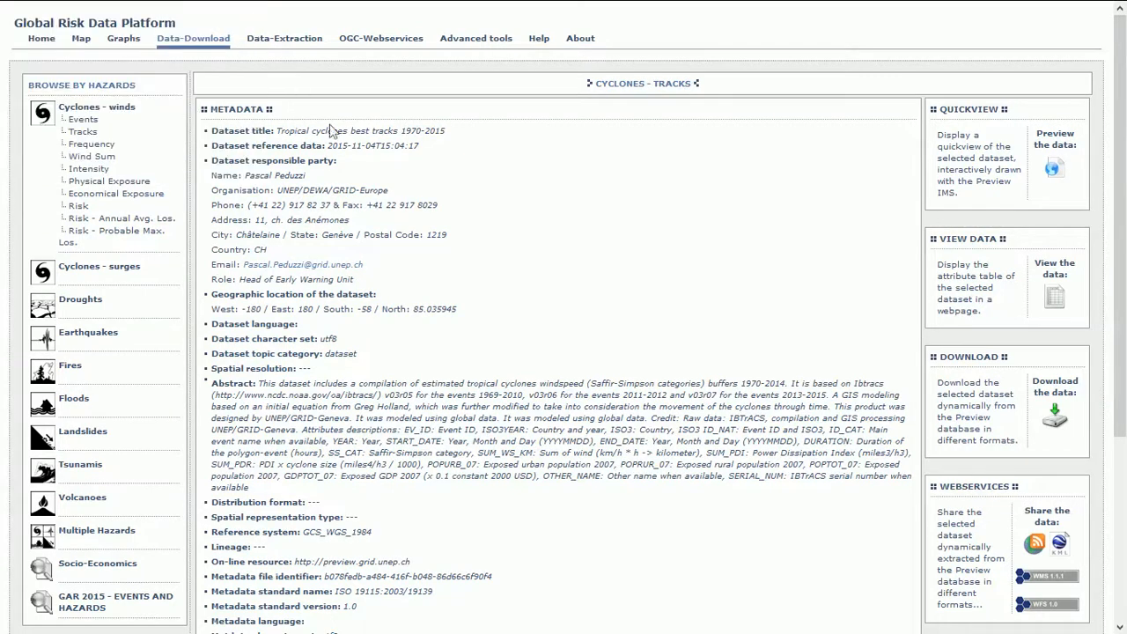
{"action": "mouse_move", "coordinate": [605, 341]}
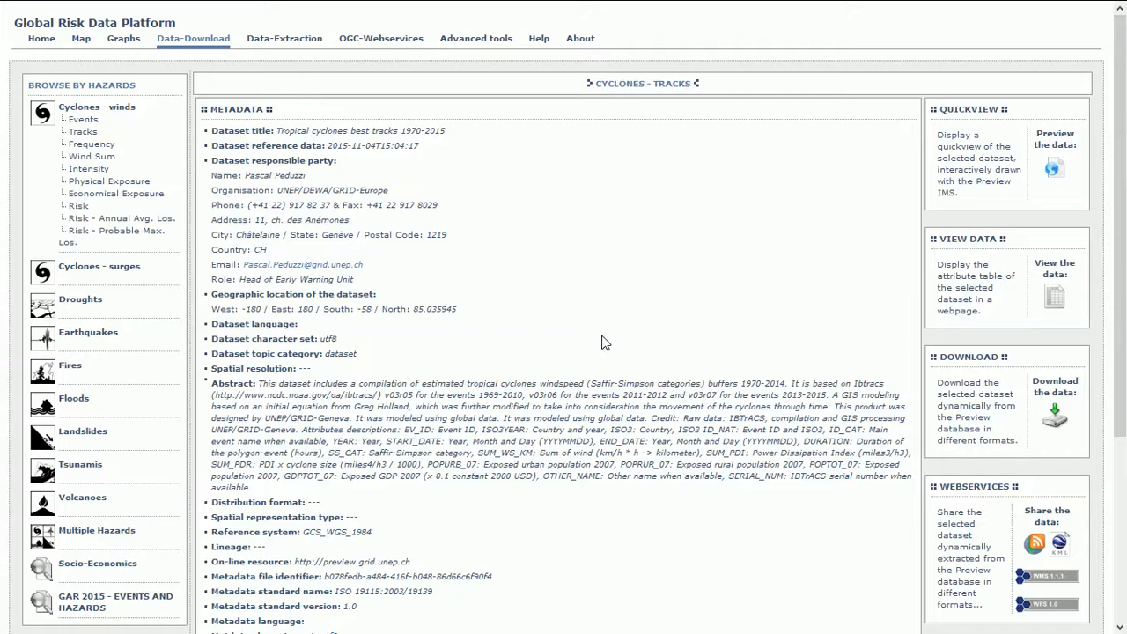